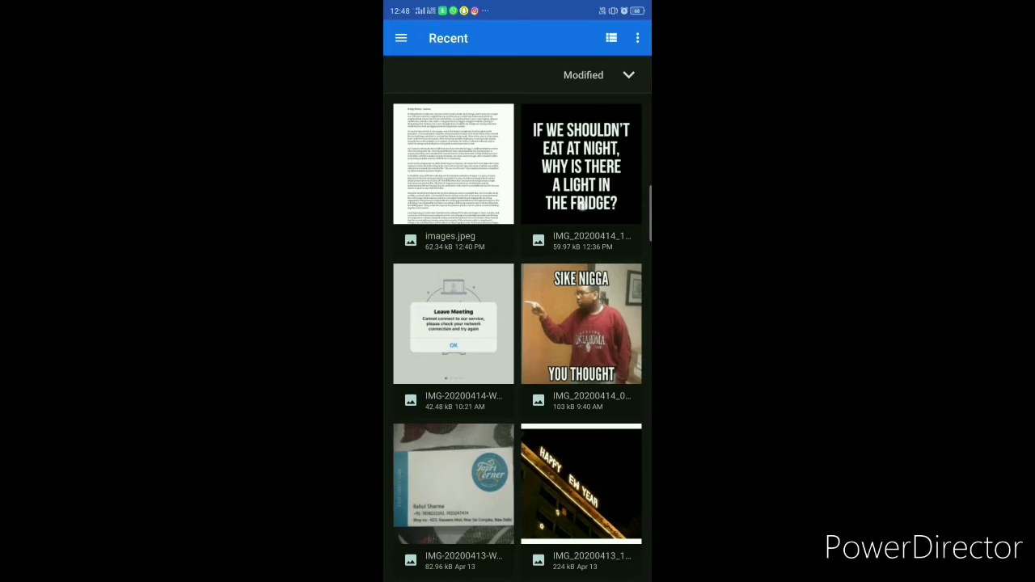
Open the fridge-light meme screenshot in Google Lens so its text is detected.
{"action": "left_click", "coordinate": [580, 165]}
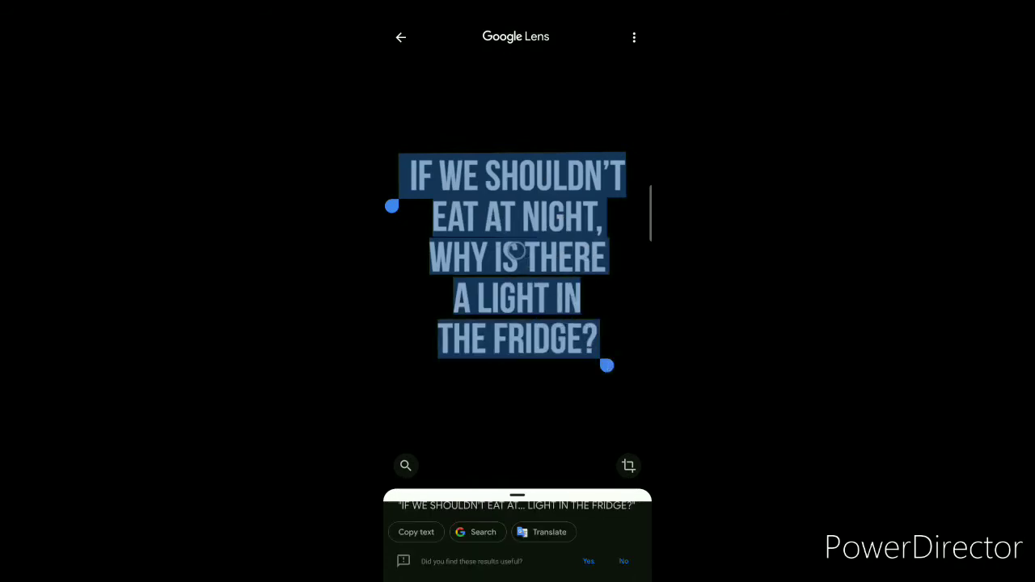
{"action": "left_click", "coordinate": [415, 532]}
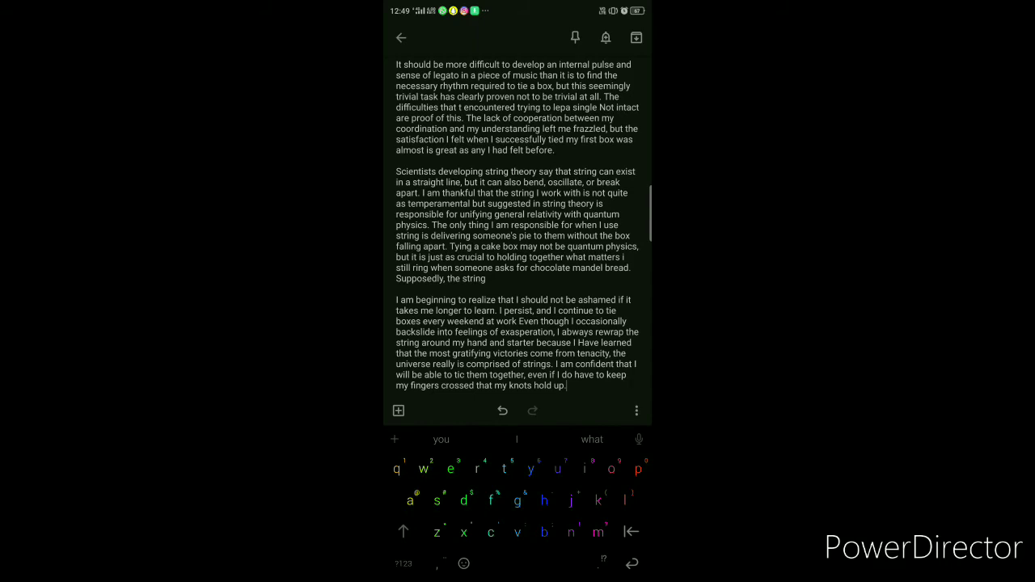
Scroll back up the cake-box string essay note to the paragraphs about the first work days.
{"action": "scroll", "scroll_direction": "up", "scroll_amount": 3}
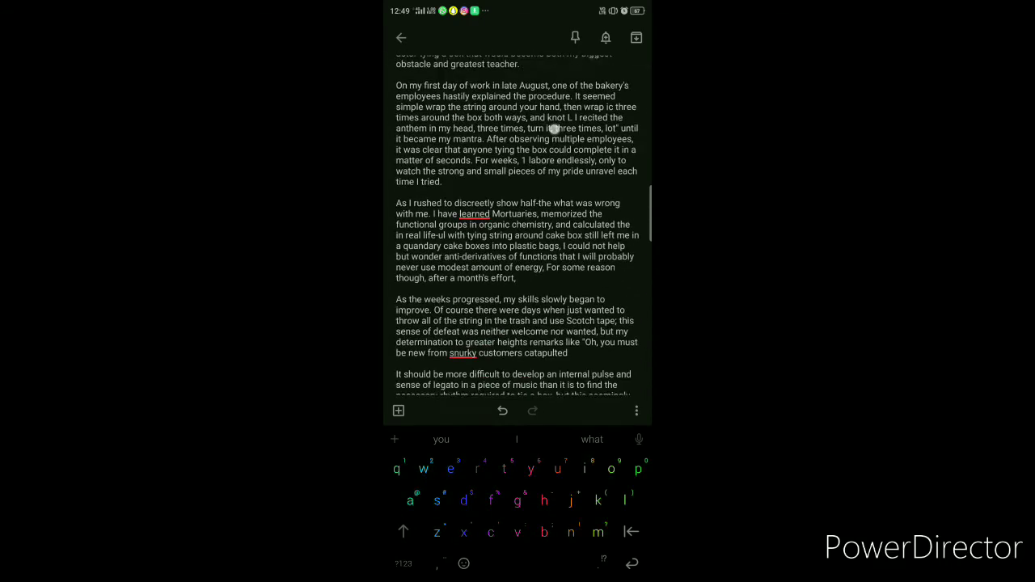